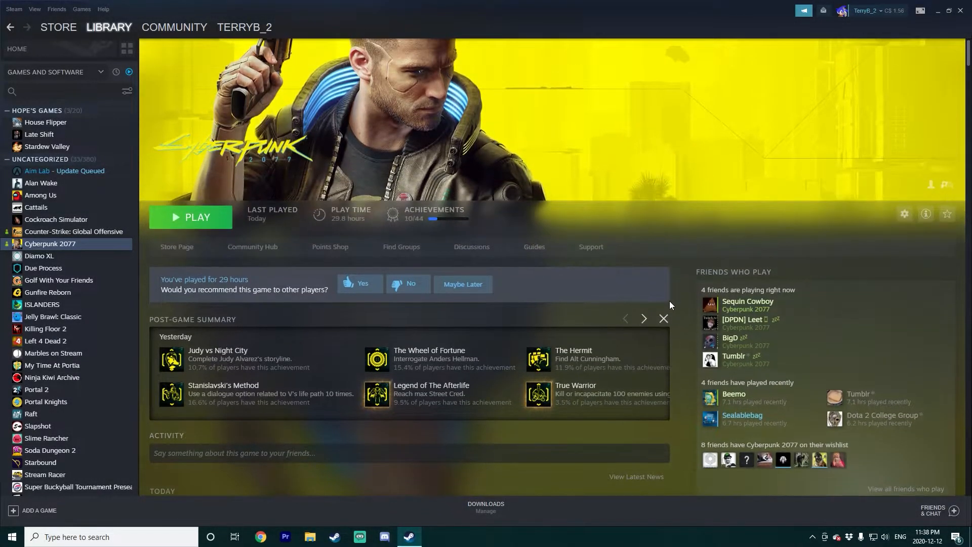
pyautogui.moveTo(541, 116)
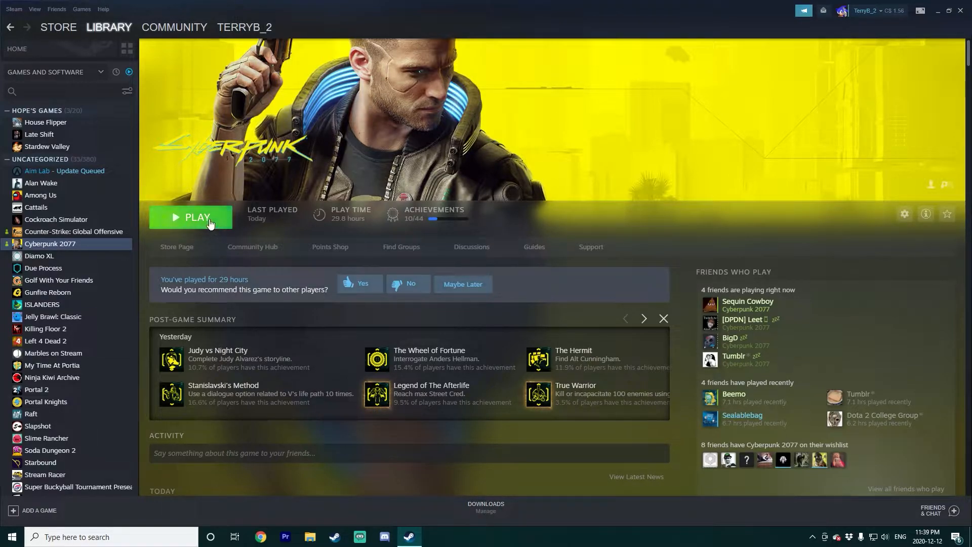
# - Start Cyberpunk 2077 from the library so its CD Projekt launcher window appears
pyautogui.click(197, 217)
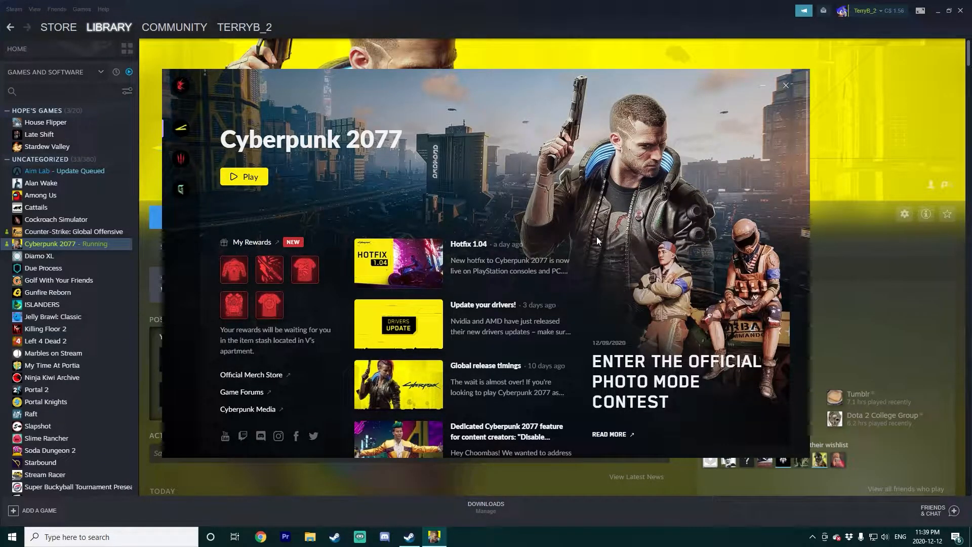
pyautogui.moveTo(541, 291)
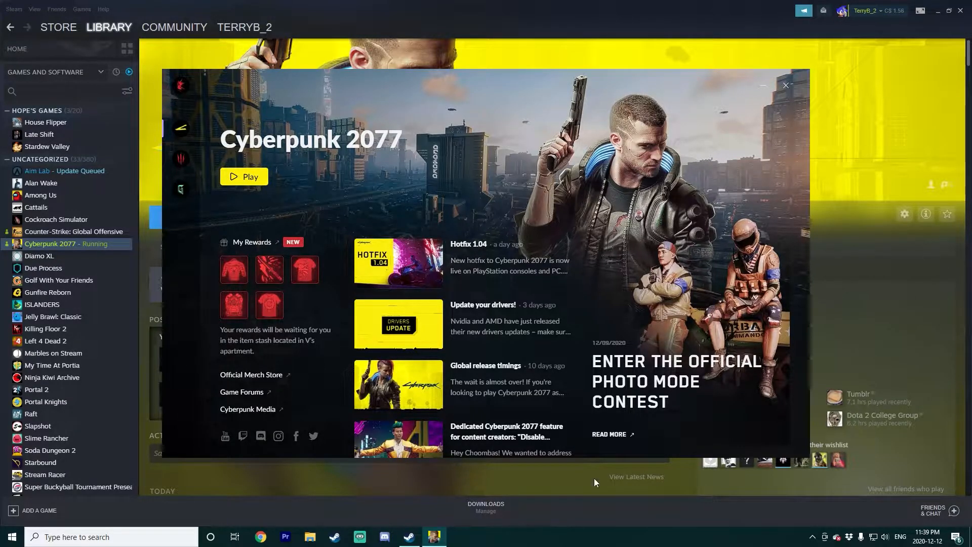
pyautogui.moveTo(363, 311)
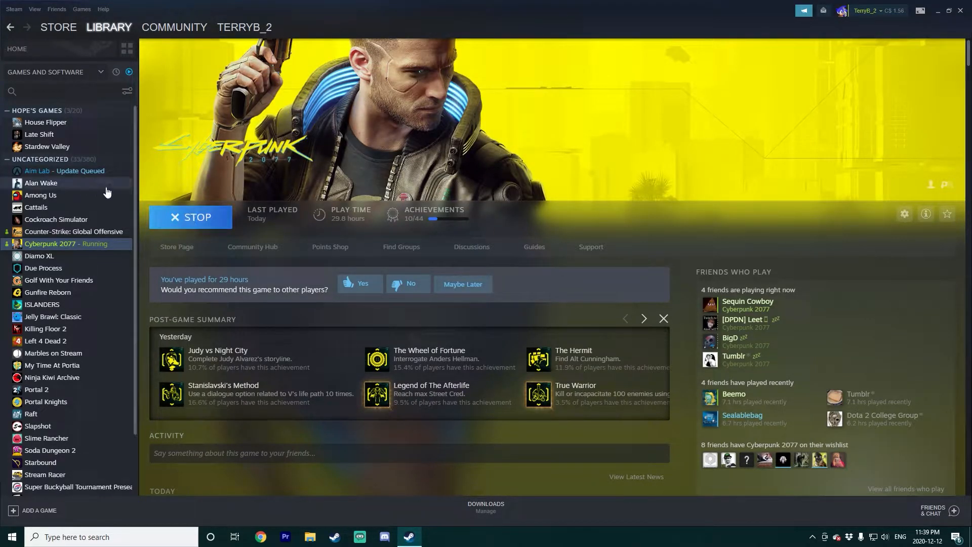
# - Stop the running game and bring up Properties for Cyberpunk 2077
pyautogui.click(190, 217)
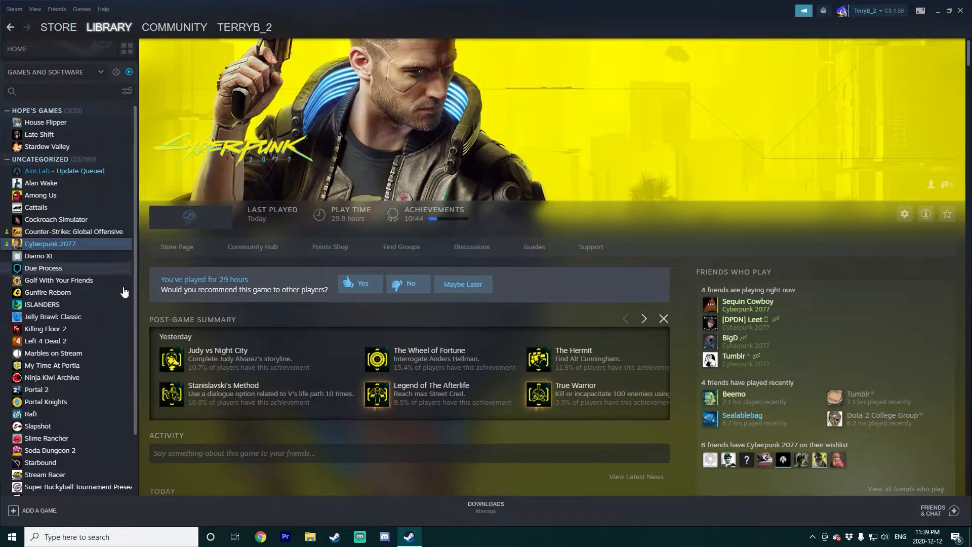
pyautogui.rightClick(51, 244)
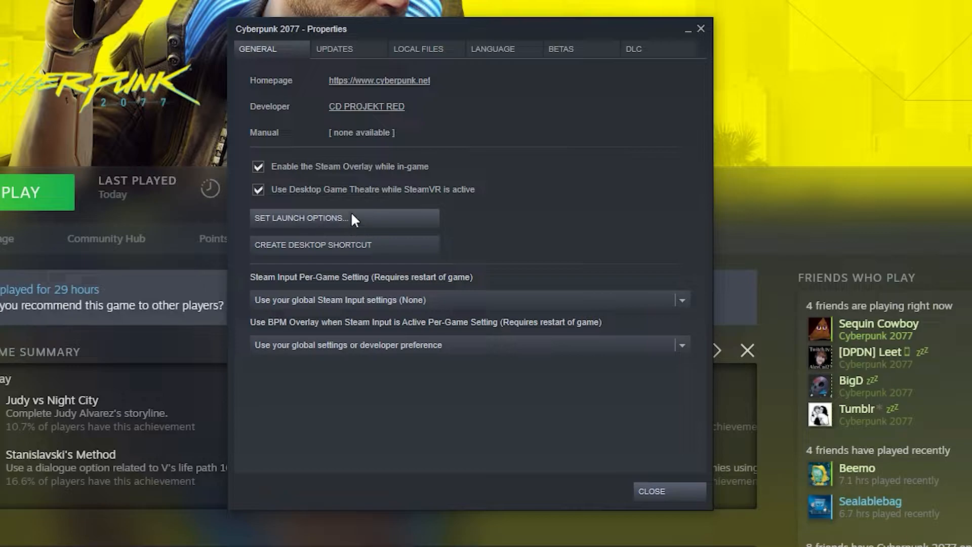
# - Set the launch option --launcher-skip, close Properties, and start the game without its launcher
pyautogui.click(300, 217)
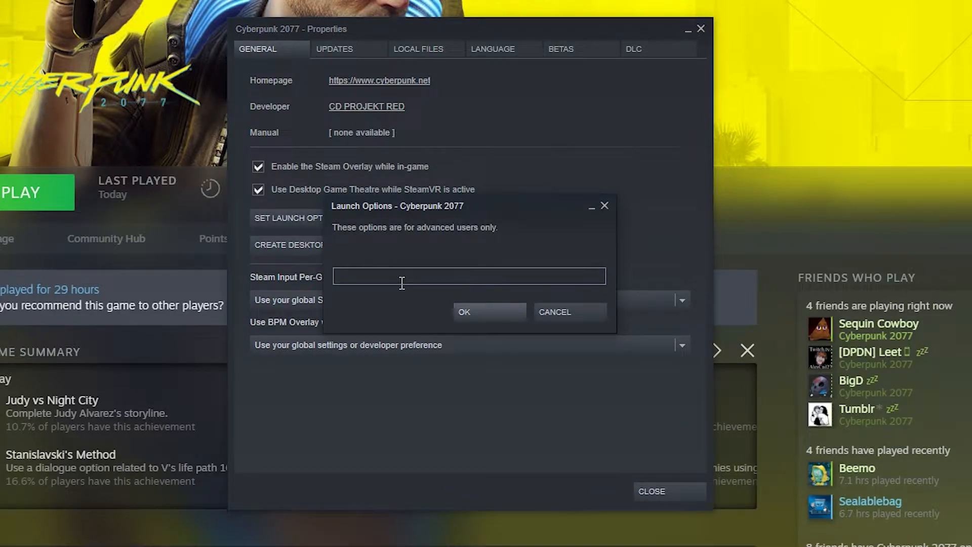
pyautogui.write('--launcher-skip')
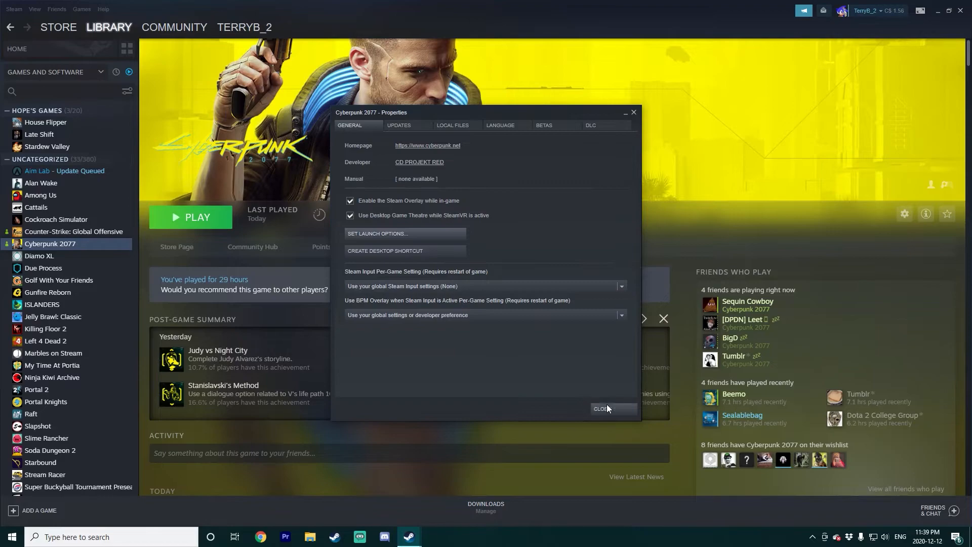
pyautogui.click(609, 409)
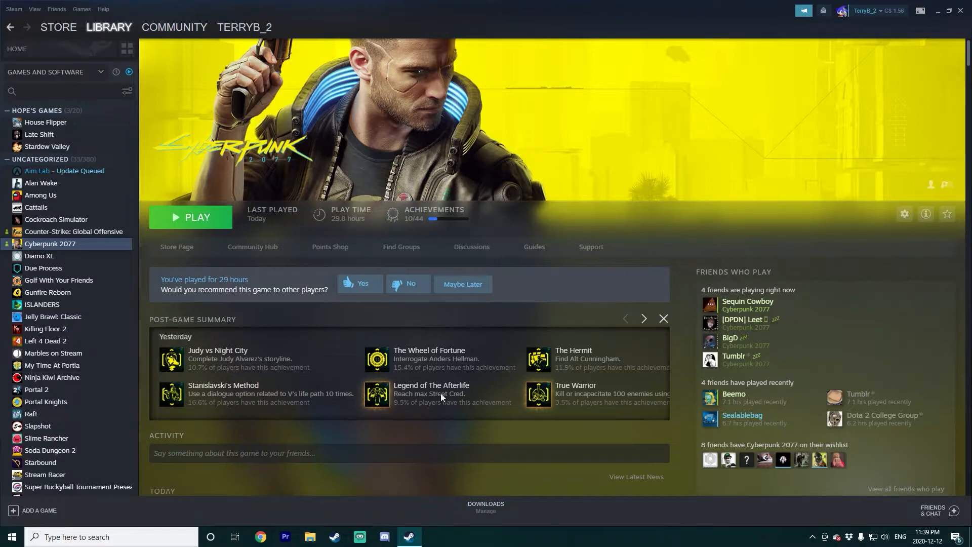
pyautogui.click(190, 216)
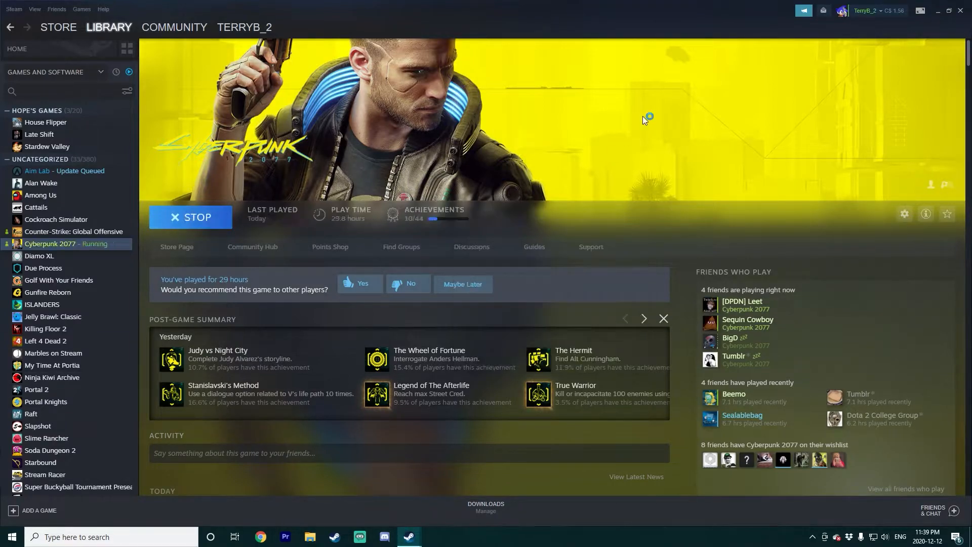